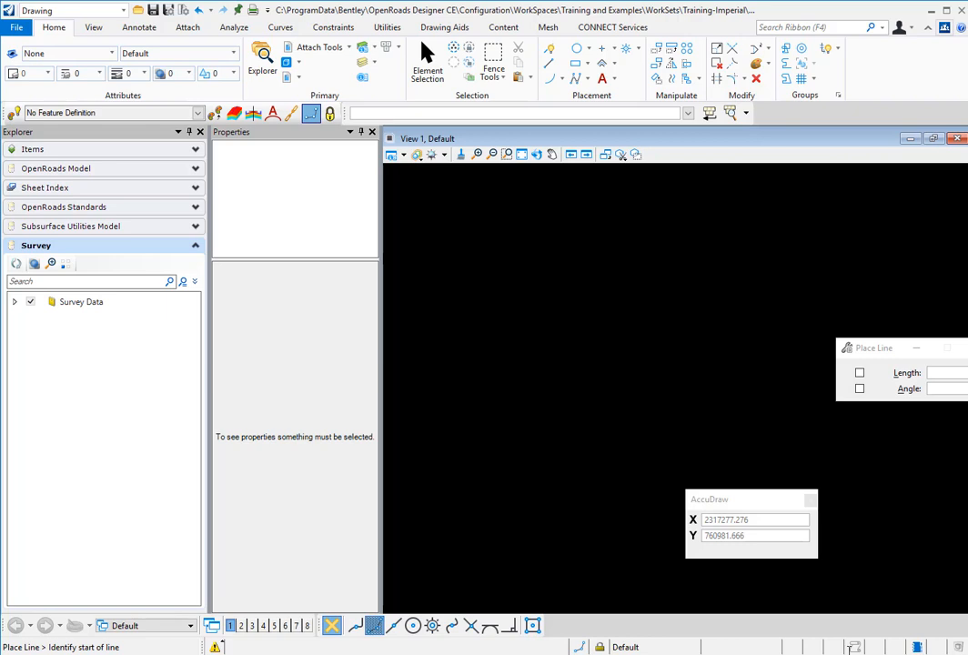
mouse_move(752, 503)
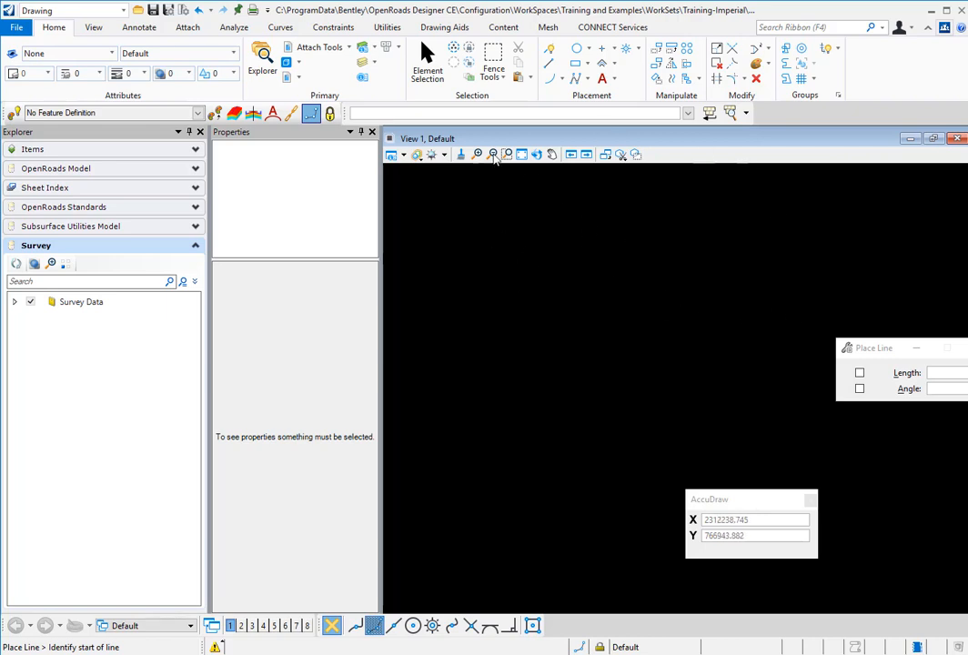
mouse_move(539, 104)
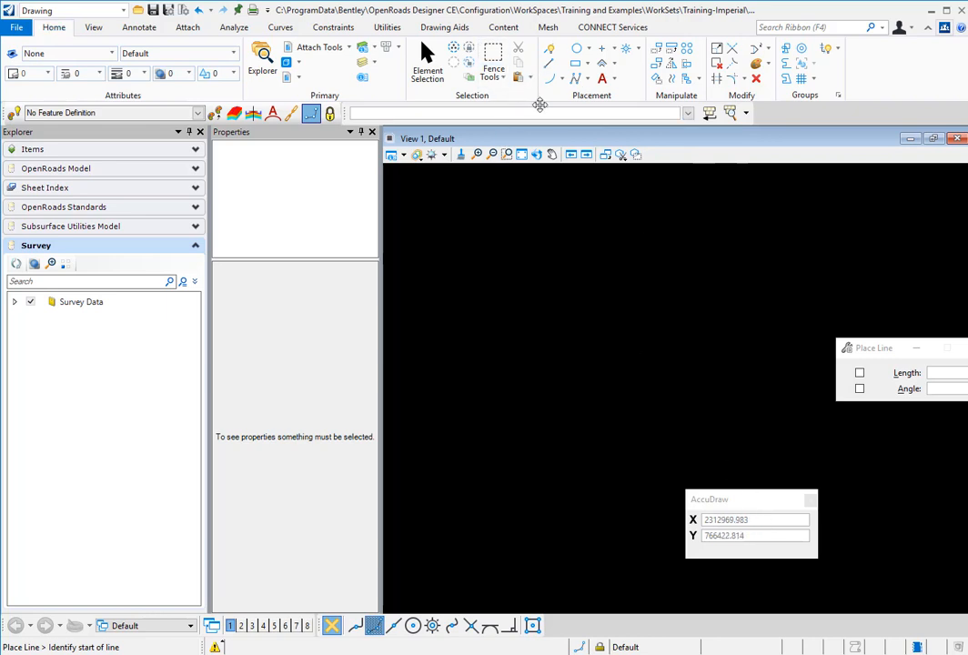
Search the ribbon for 'ke' and bring up the Keyboard Shortcuts list
left_click(521, 435)
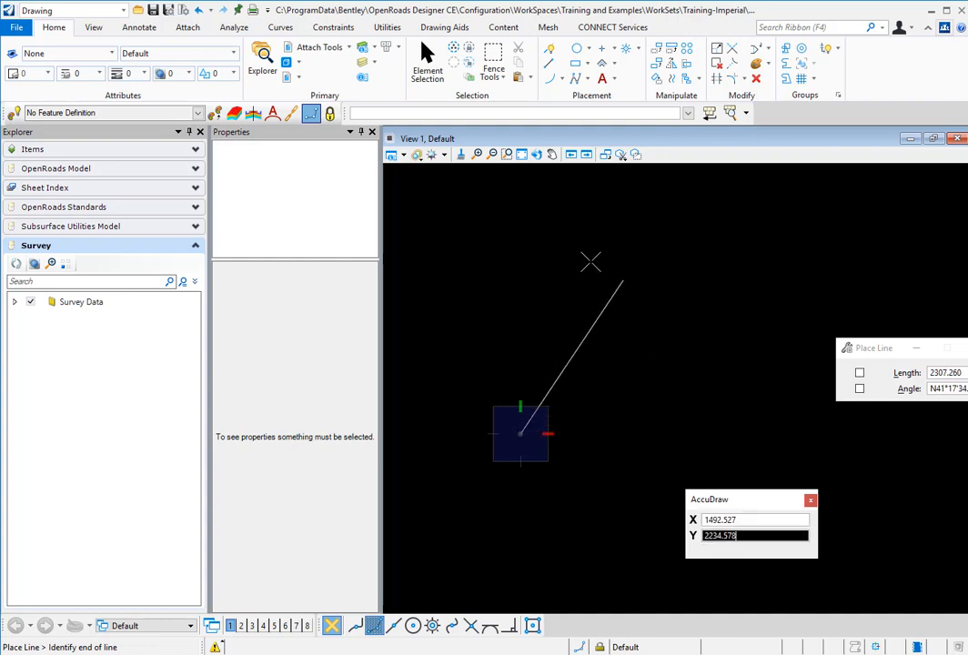
mouse_move(685, 341)
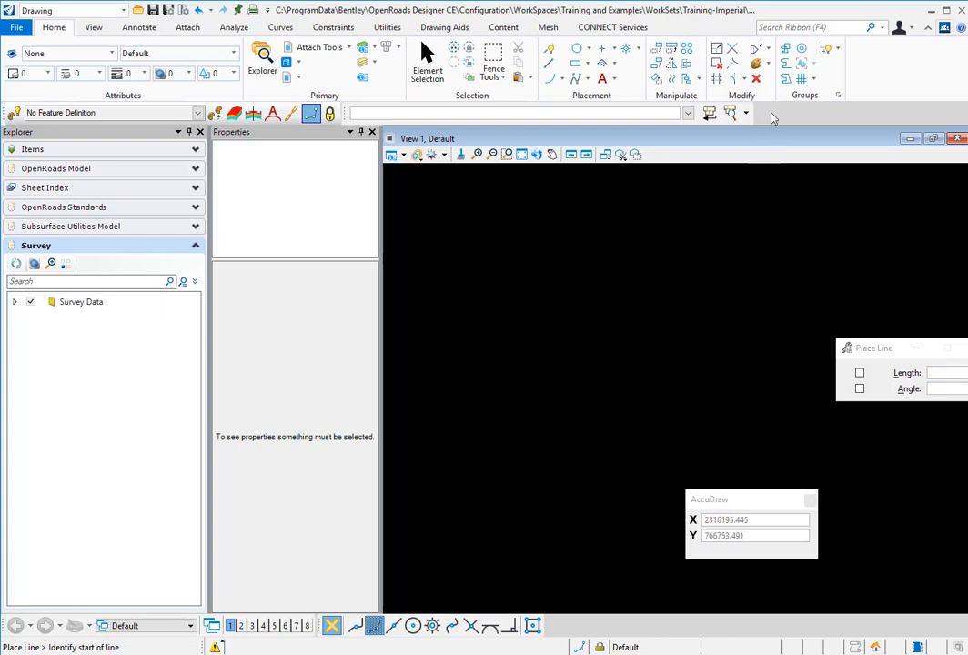
type("ke")
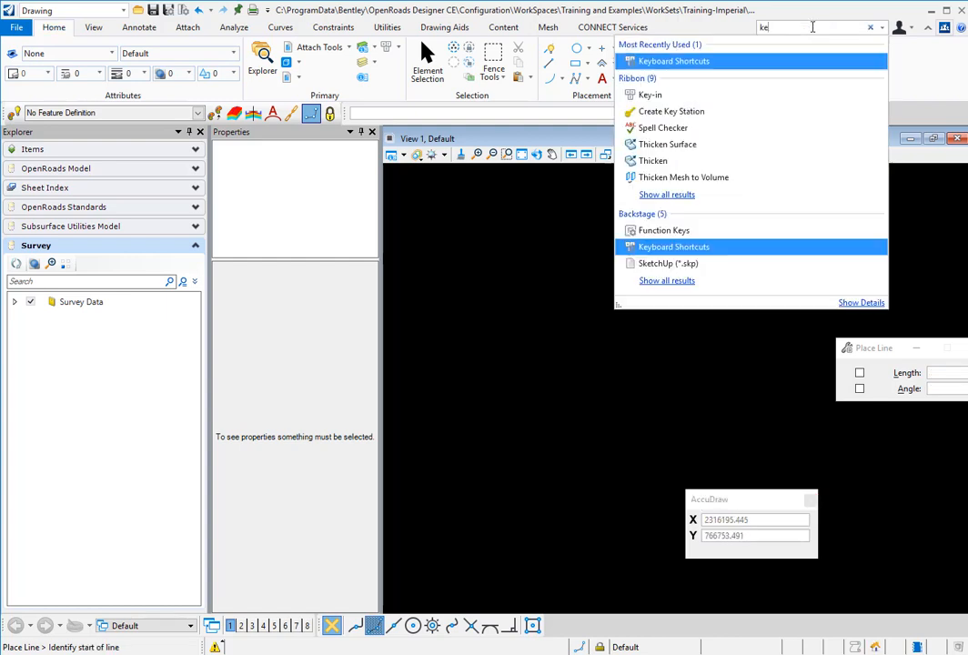
left_click(674, 62)
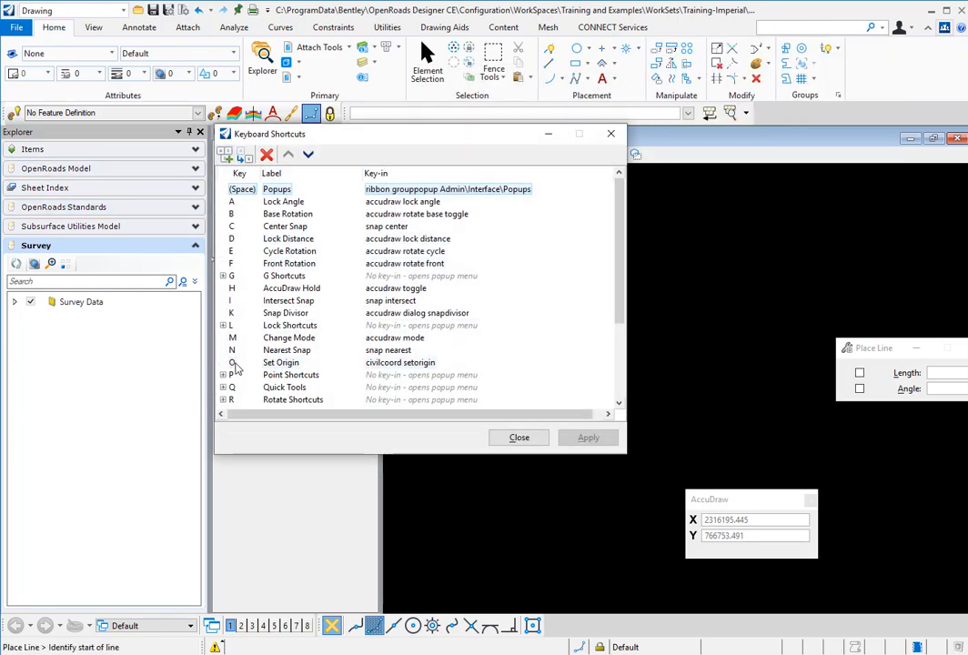
Change key O's Set Origin key-in to 'accudraw setorigin' and apply it
left_click(281, 362)
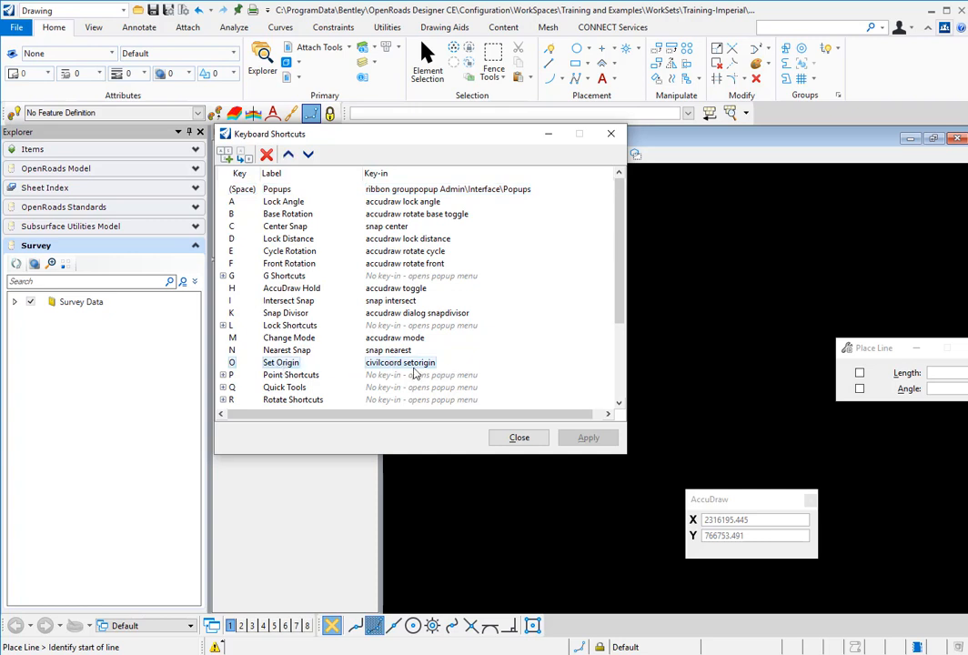
mouse_move(381, 364)
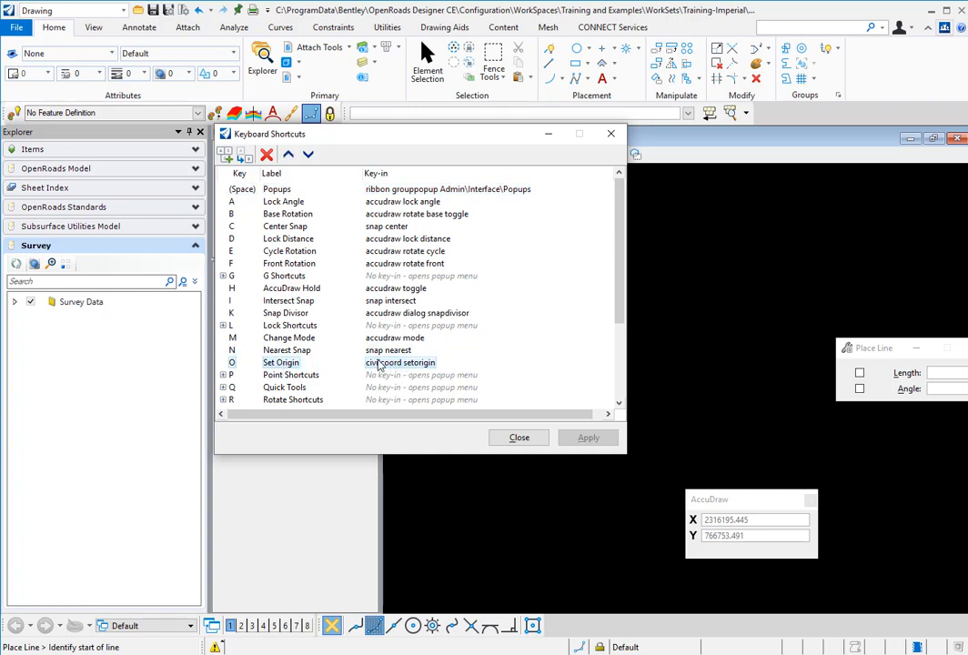
mouse_move(418, 365)
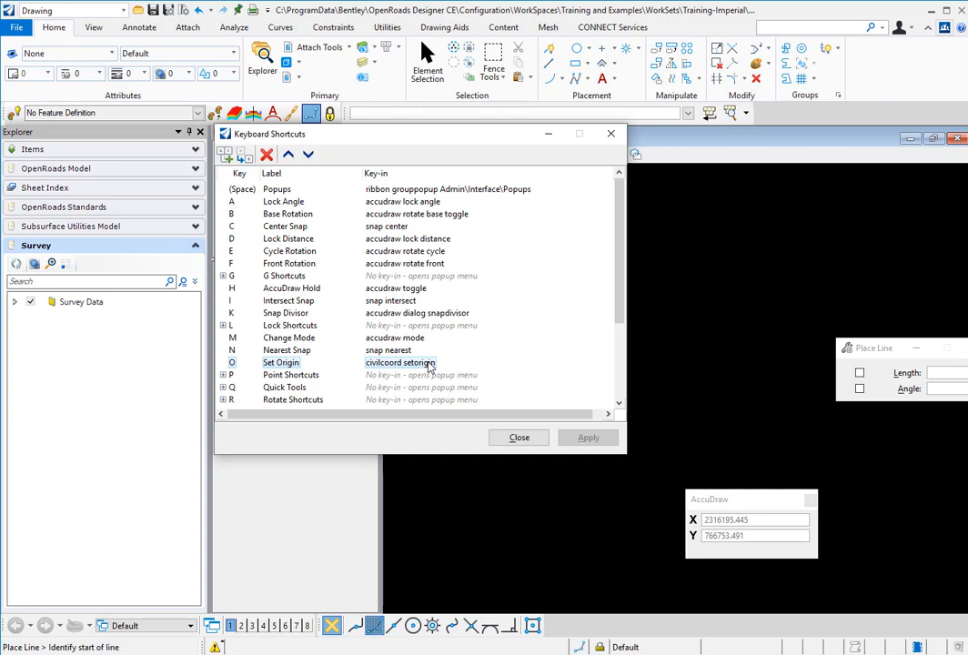
double_click(280, 362)
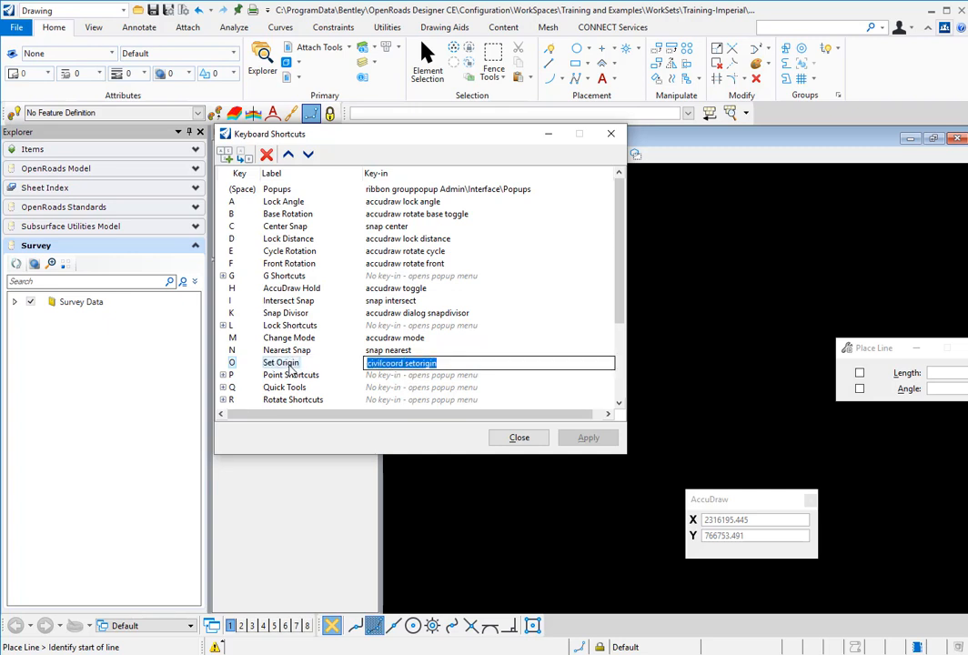
type("ac")
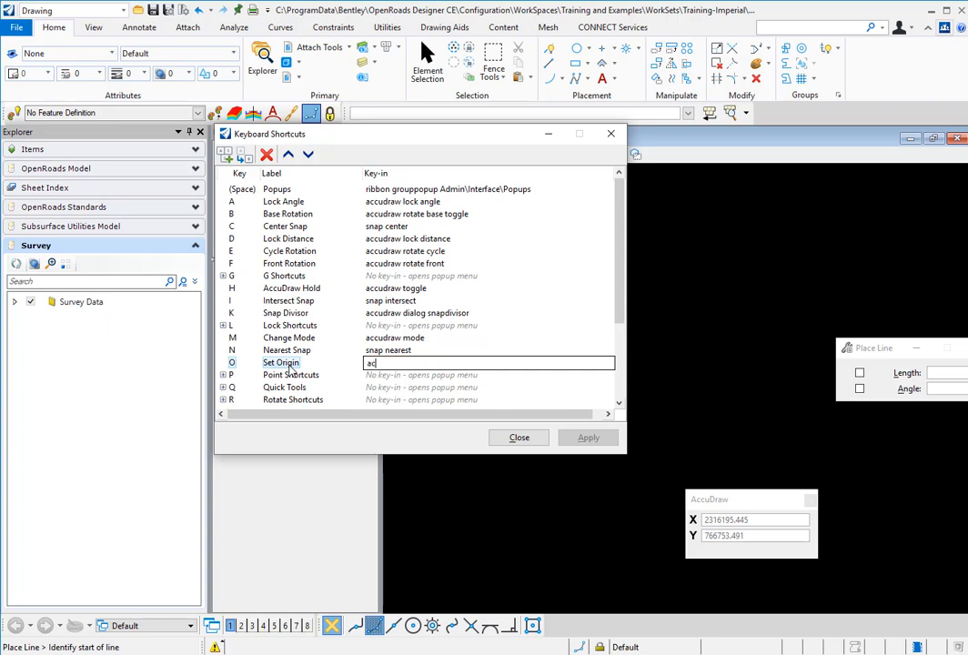
type("ccudraw s")
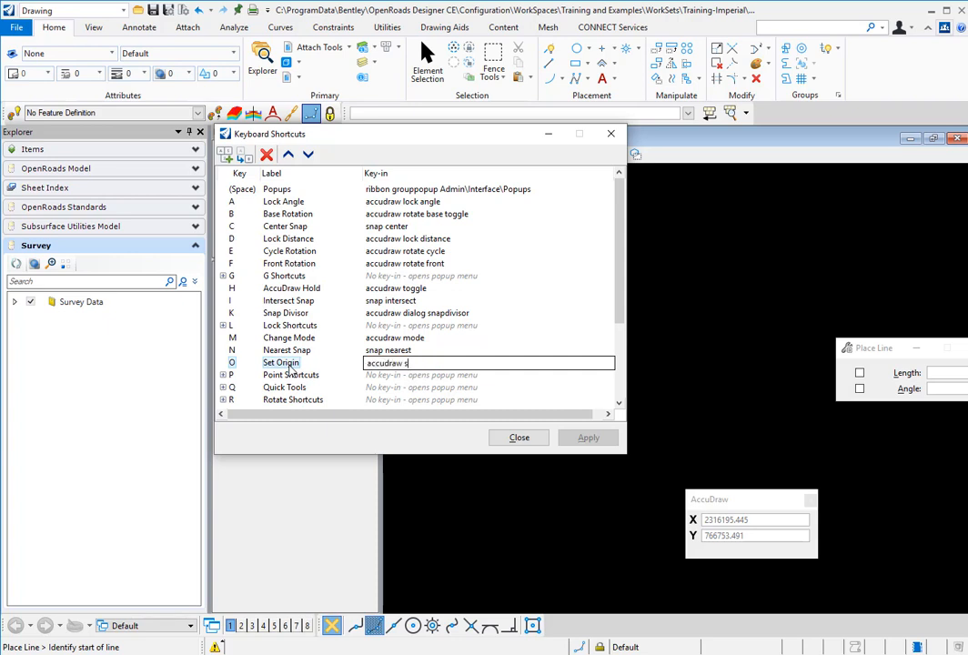
type("etorigin")
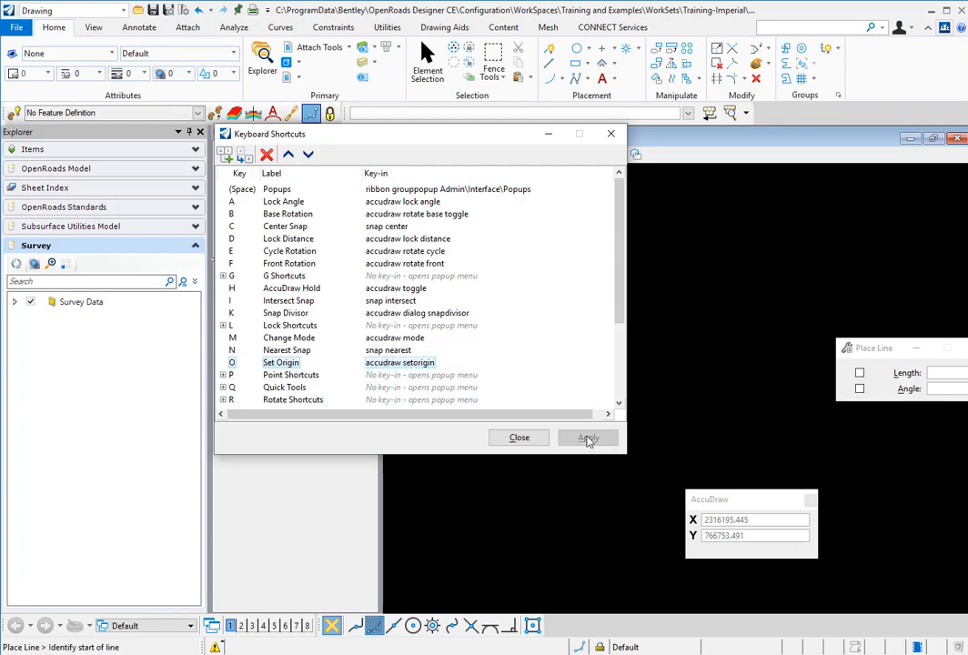
left_click(518, 437)
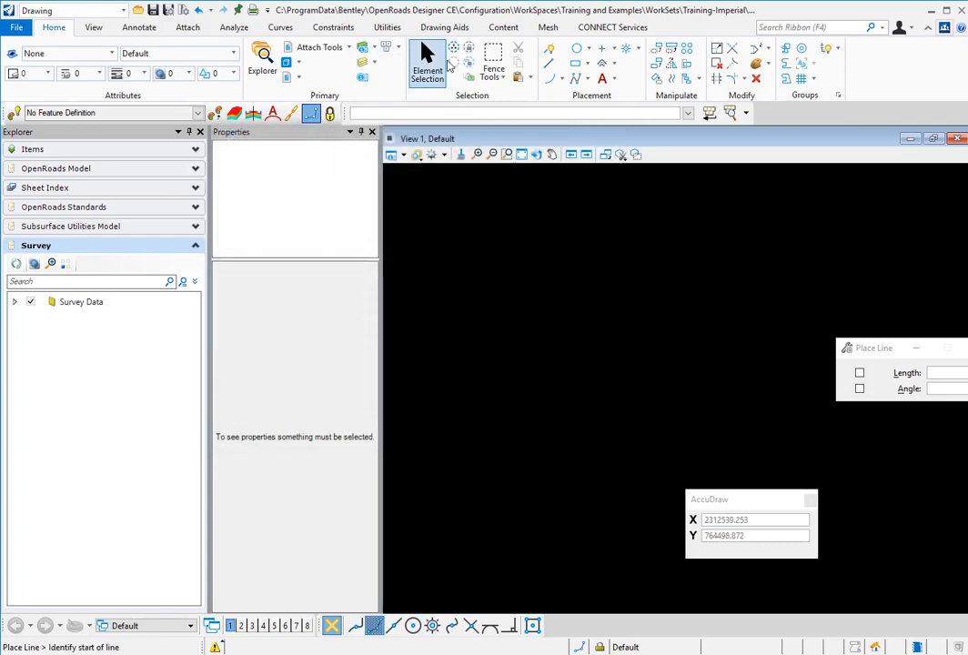
mouse_move(496, 455)
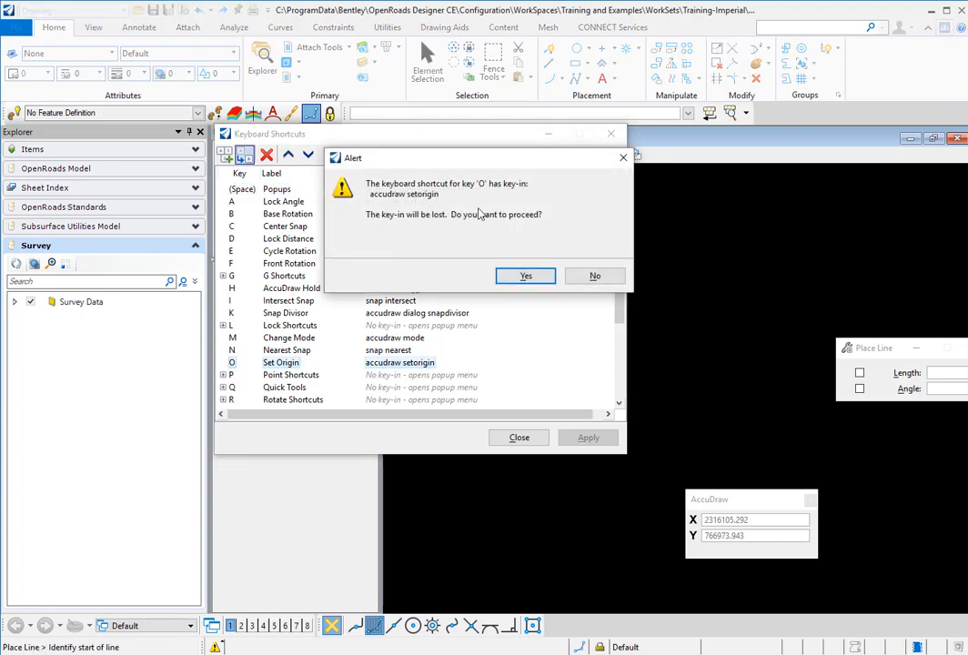
Confirm discarding key O's key-in so Set Origin becomes a popup-menu group
left_click(525, 277)
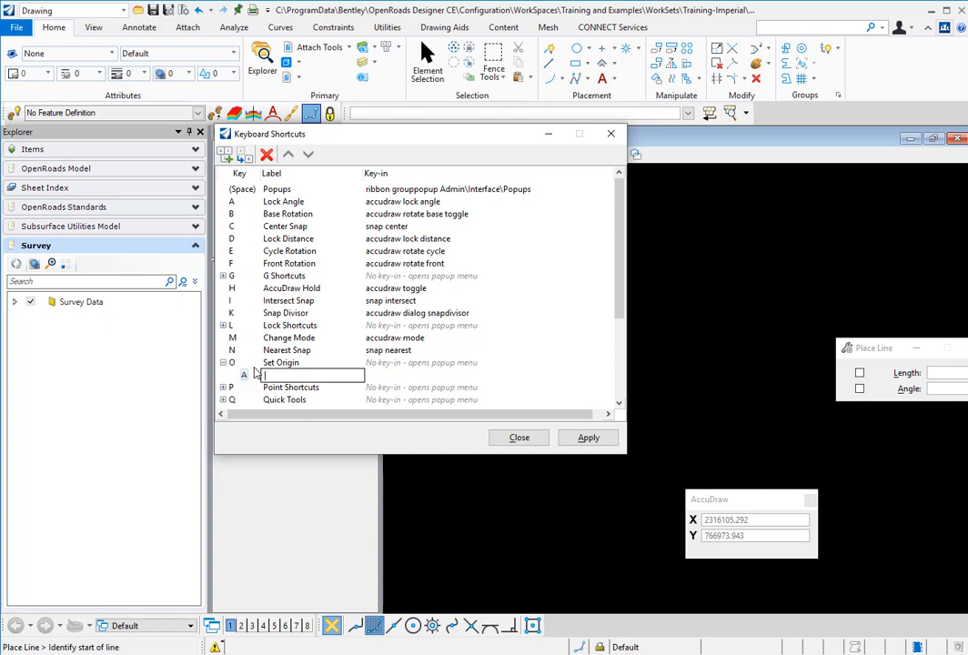
Add child entry A 'Accudraw' running 'accudraw setorigin'
type("Accudraw")
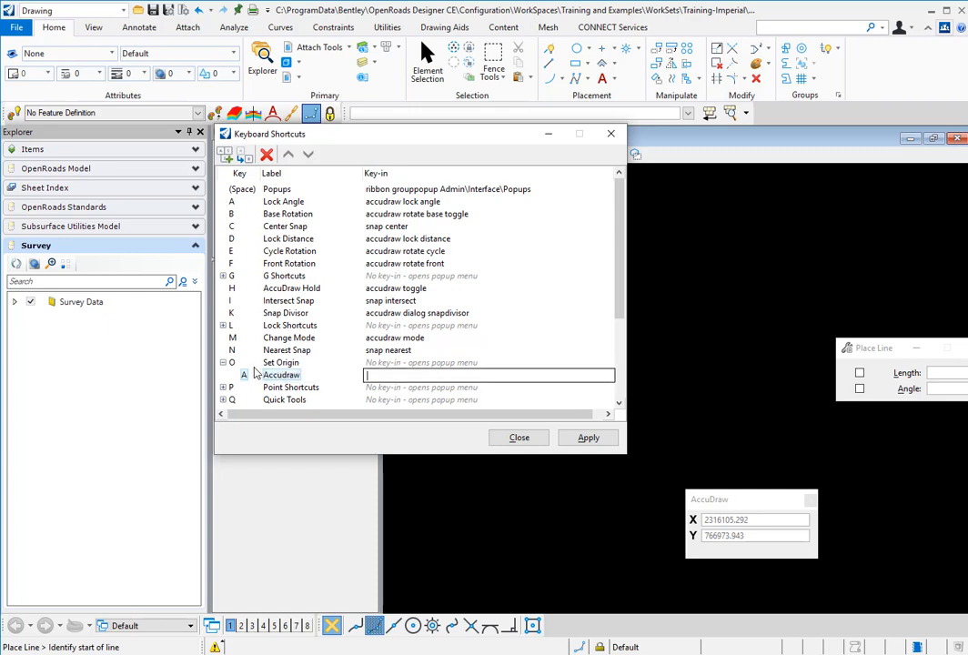
type("accudraw")
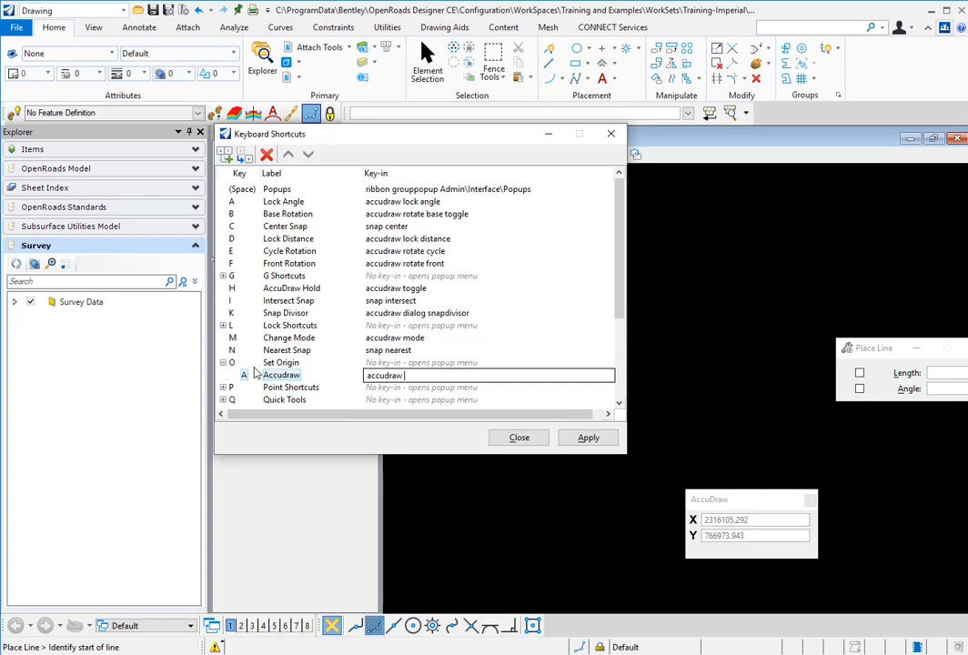
type("setorigin")
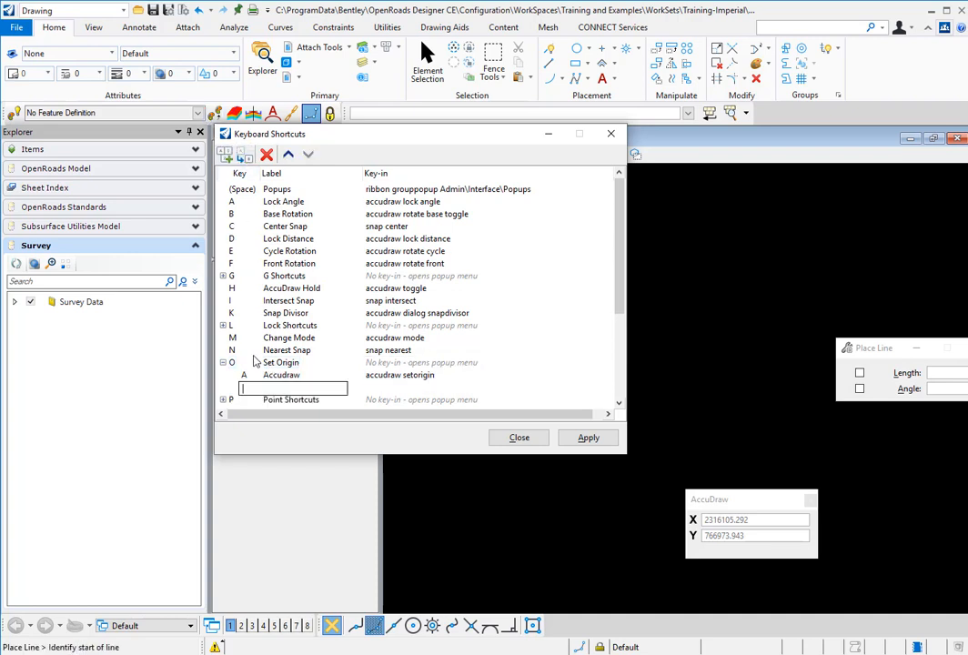
Add child entry C 'Civil Accudraw' running 'civilcoord setorigin' and apply the menu
type("C")
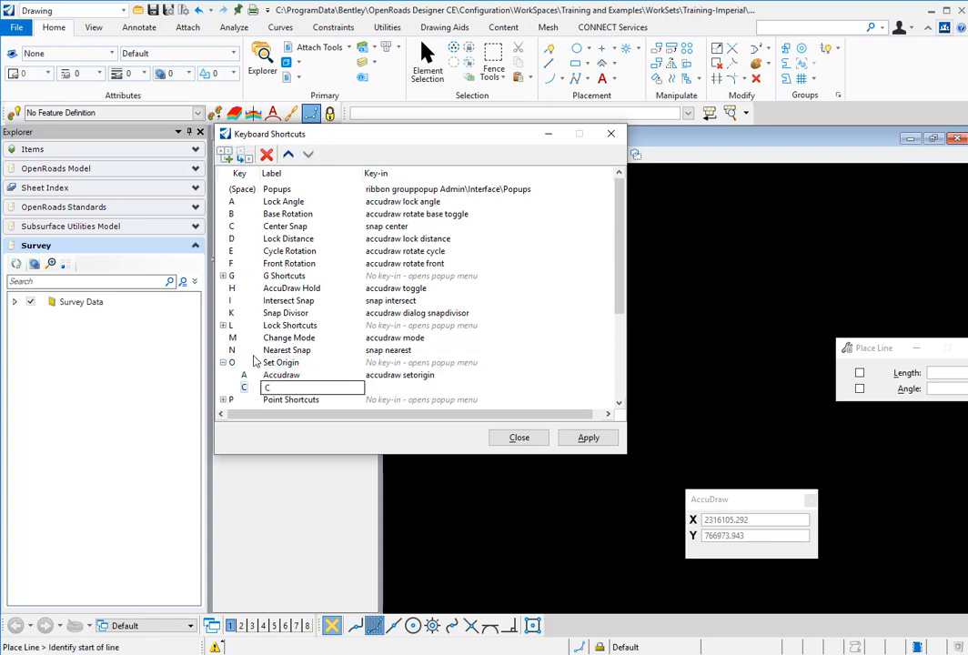
type("ivil Accudraw")
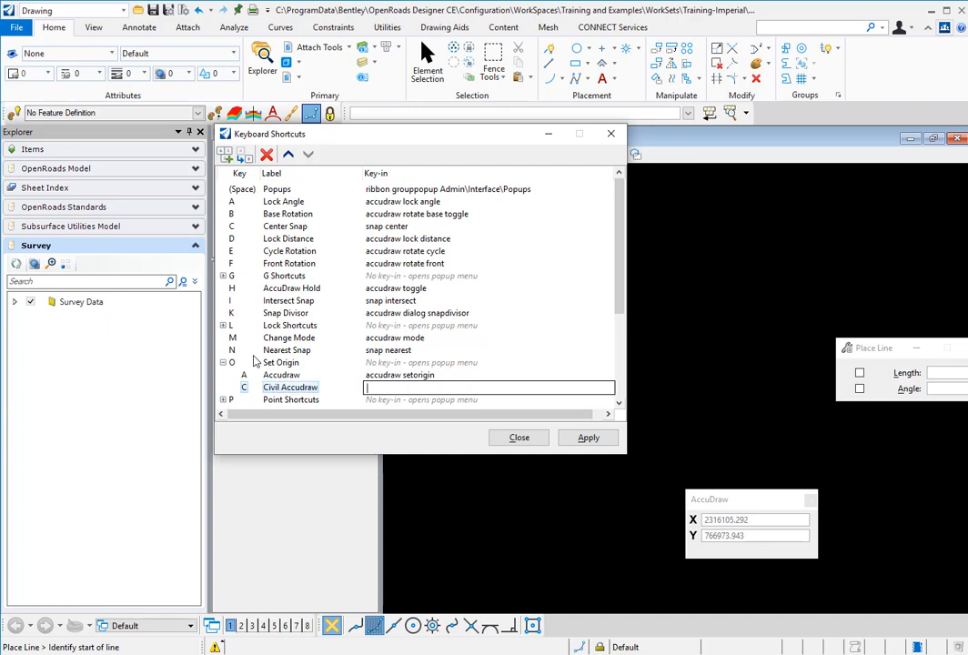
type("civilc")
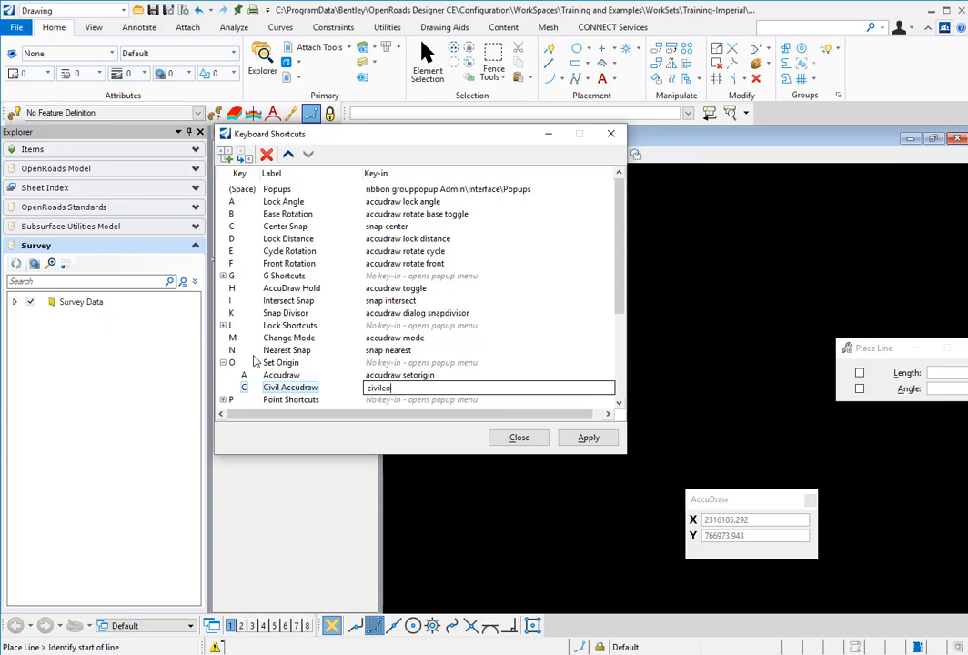
type("ord")
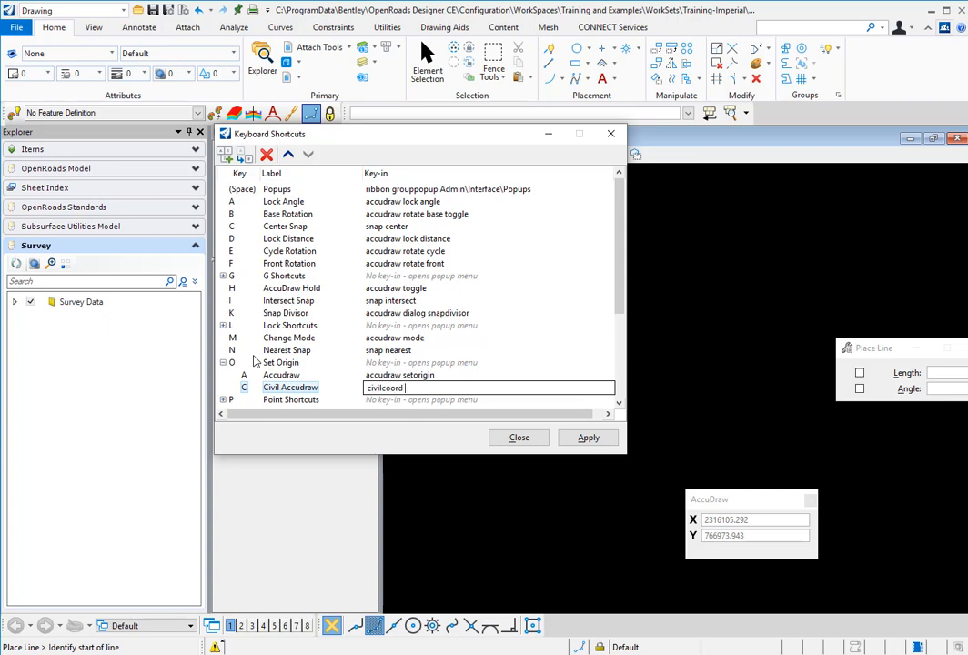
type("setori")
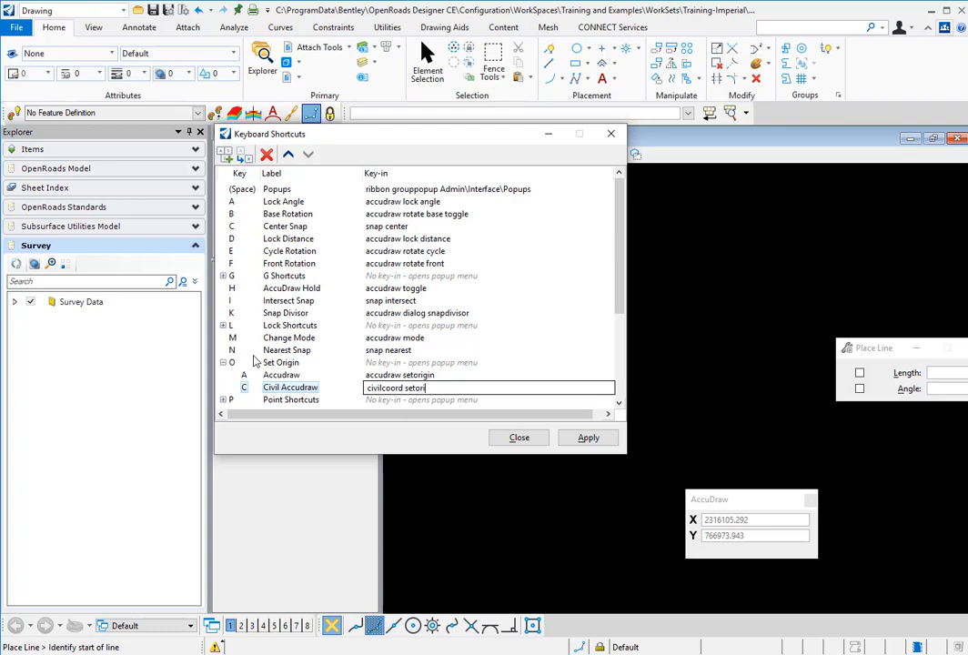
left_click(588, 437)
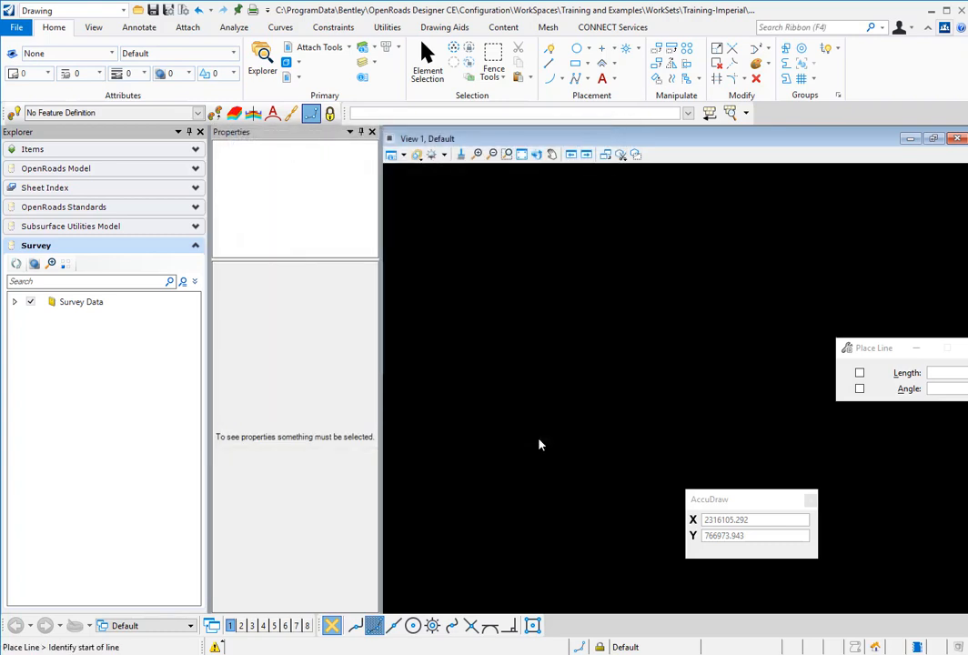
mouse_move(440, 390)
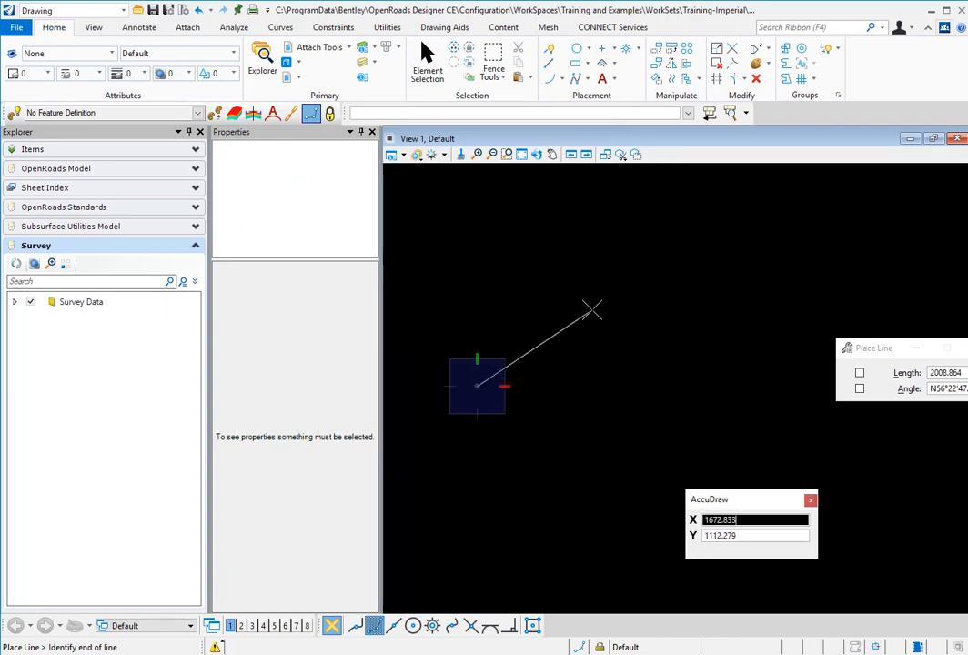
While placing a line, bring up the Set Origin popup offering Accudraw and Civil Accudraw
right_click(590, 308)
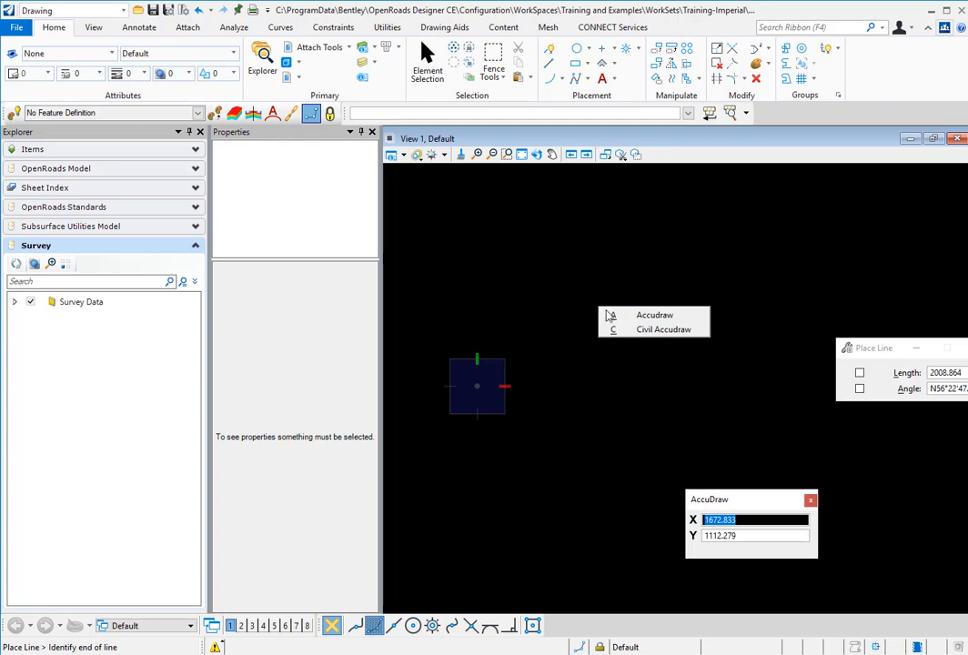
mouse_move(664, 329)
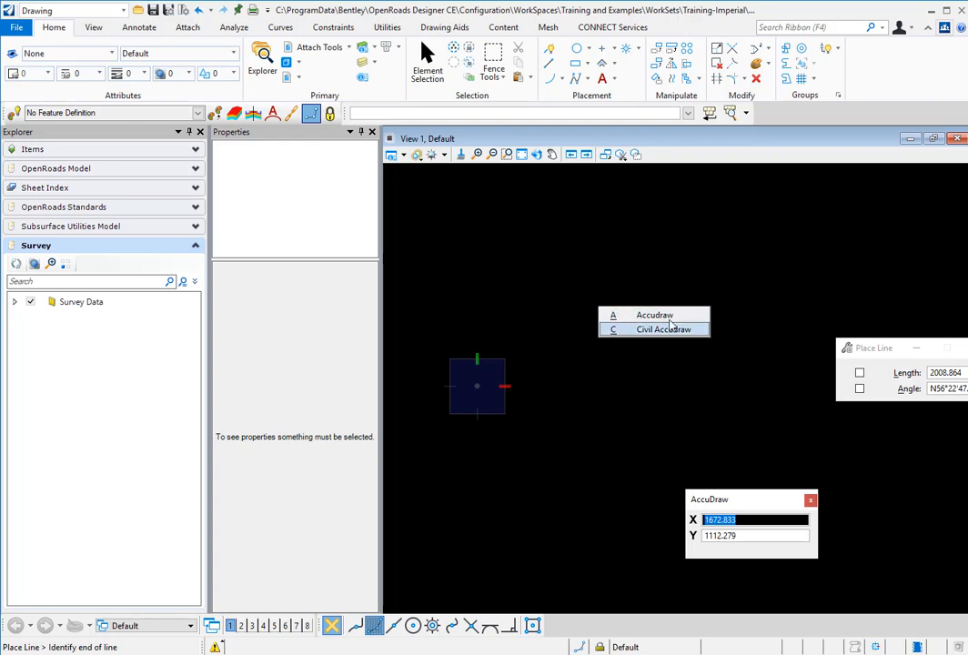
mouse_move(659, 330)
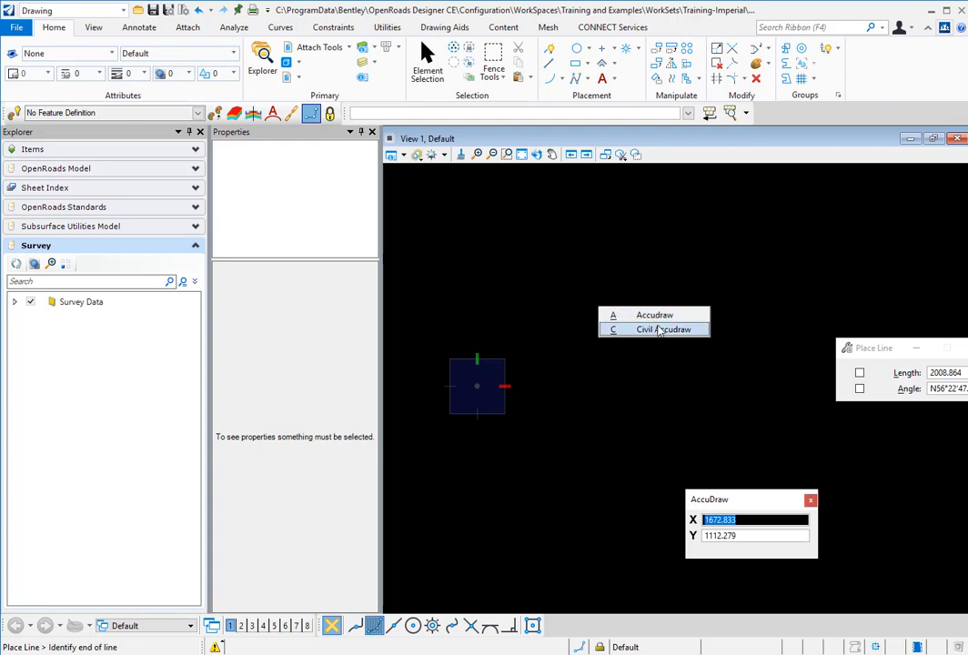
mouse_move(655, 315)
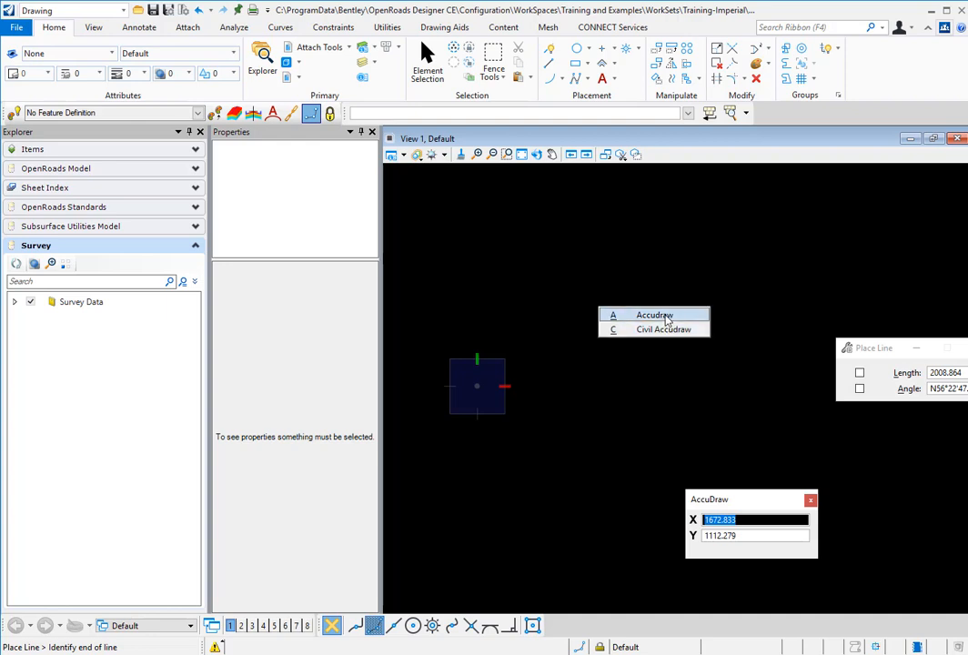